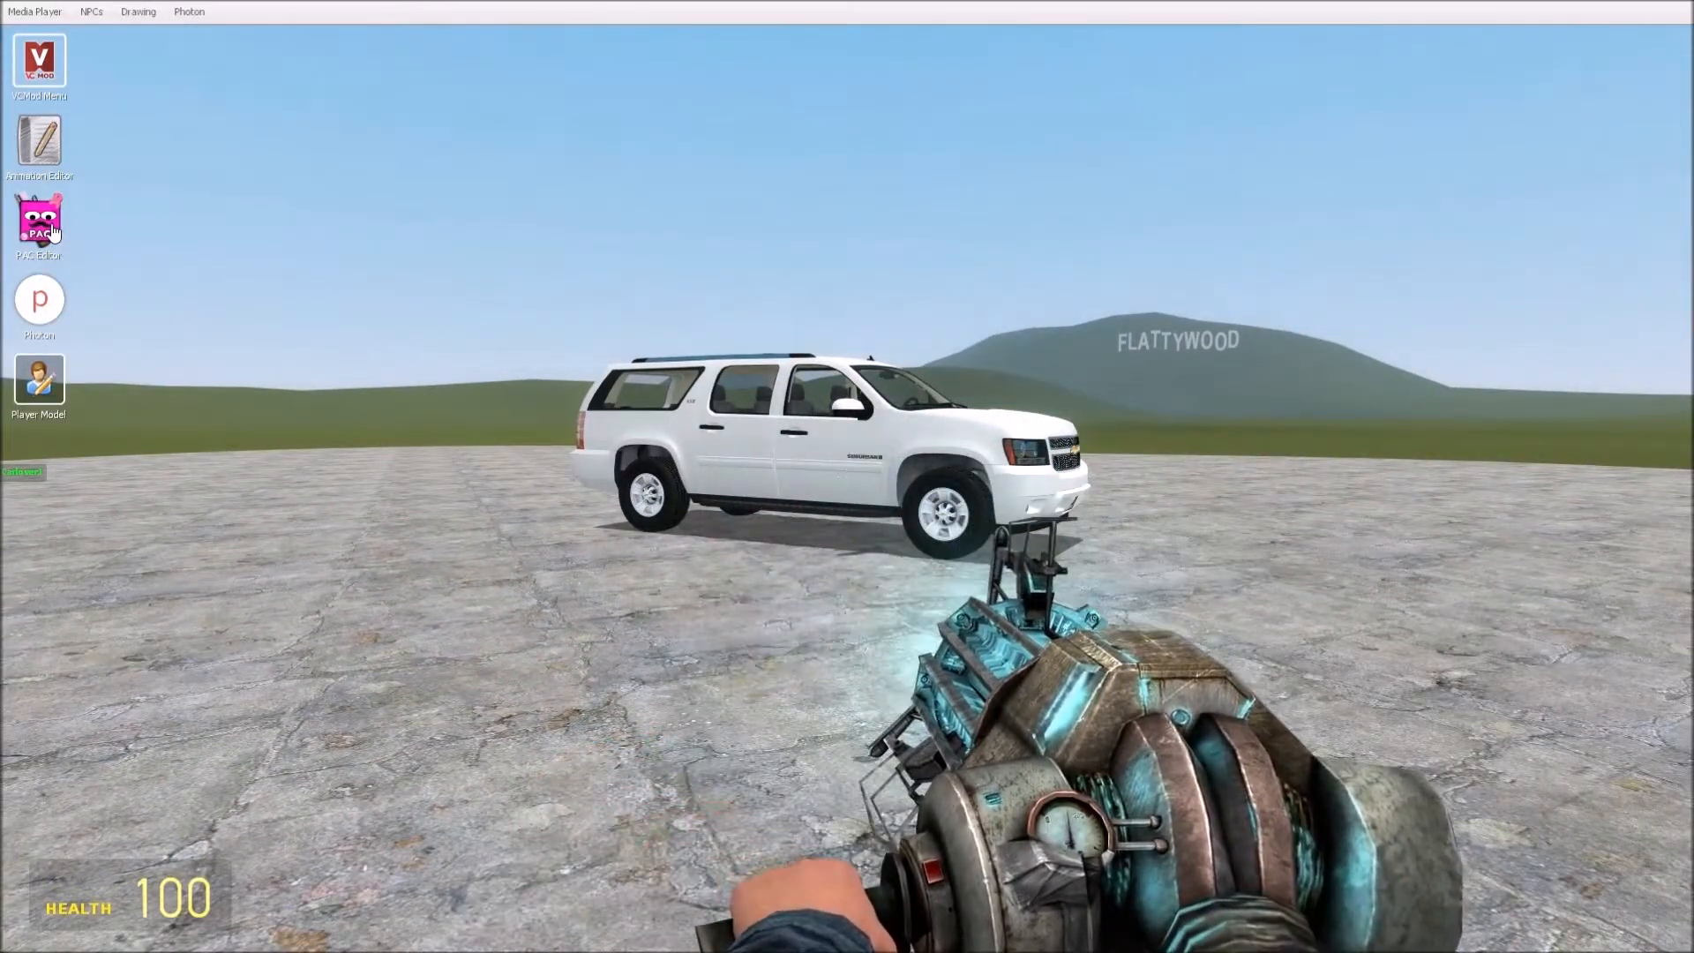
Step: Open the PAC3 outfit editor beside the white SUV
click(38, 219)
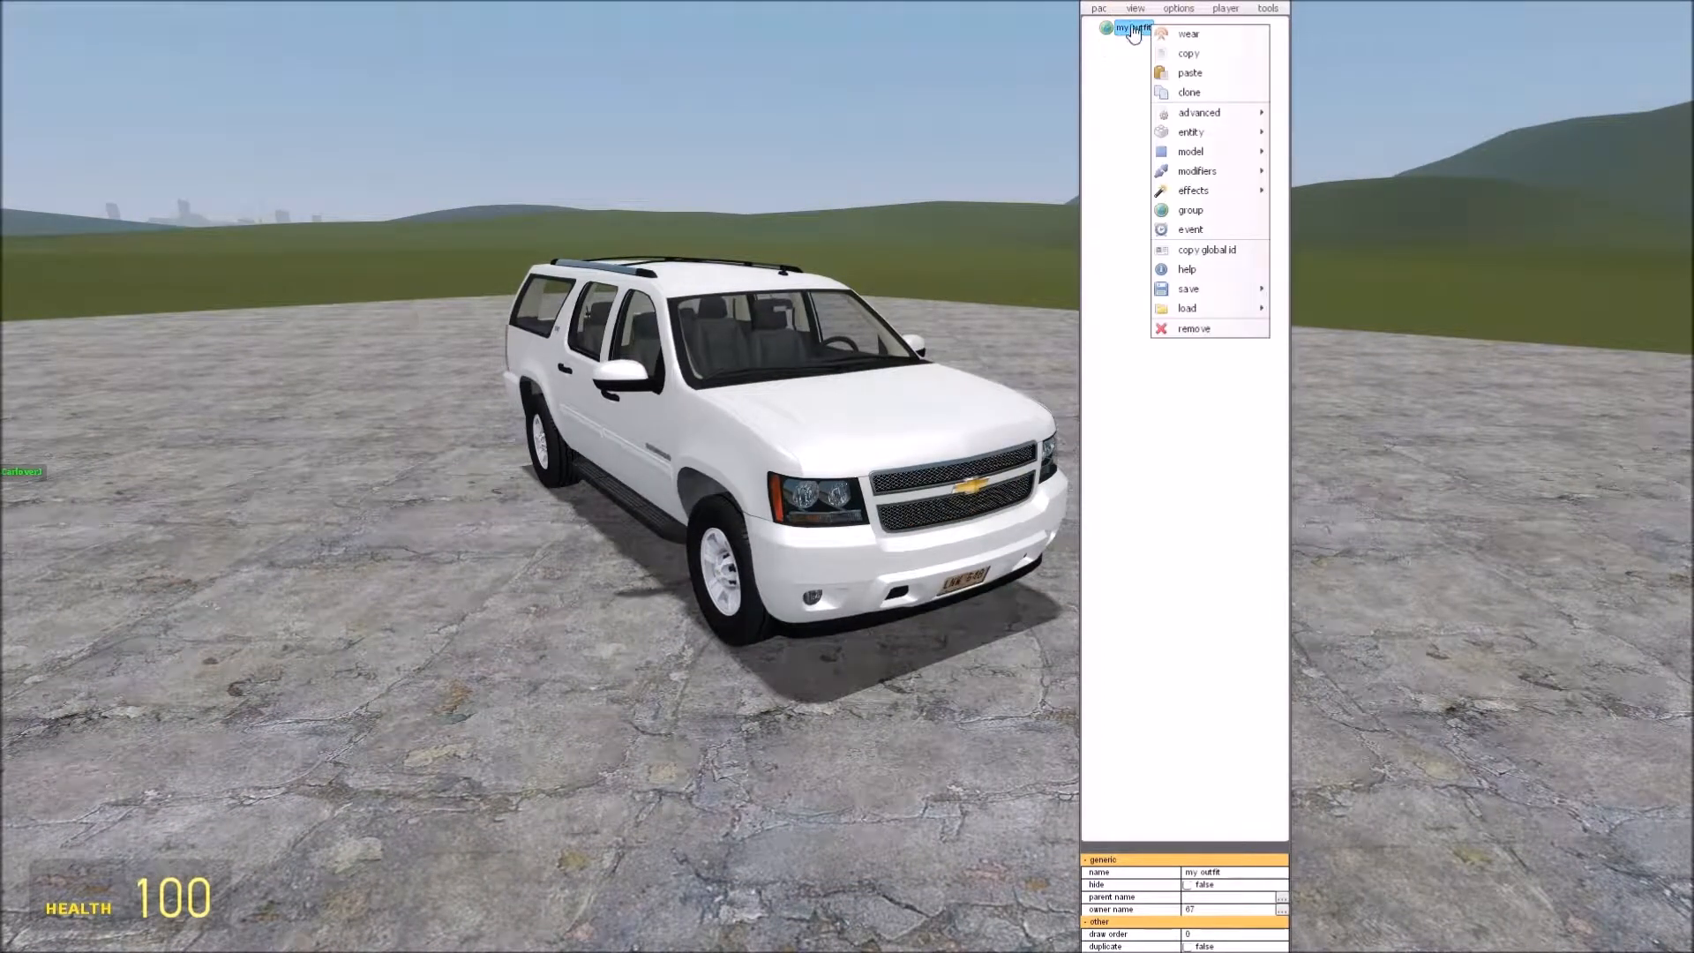
Step: Add a Bodygroup part from the Model submenu to my outfit
click(1190, 150)
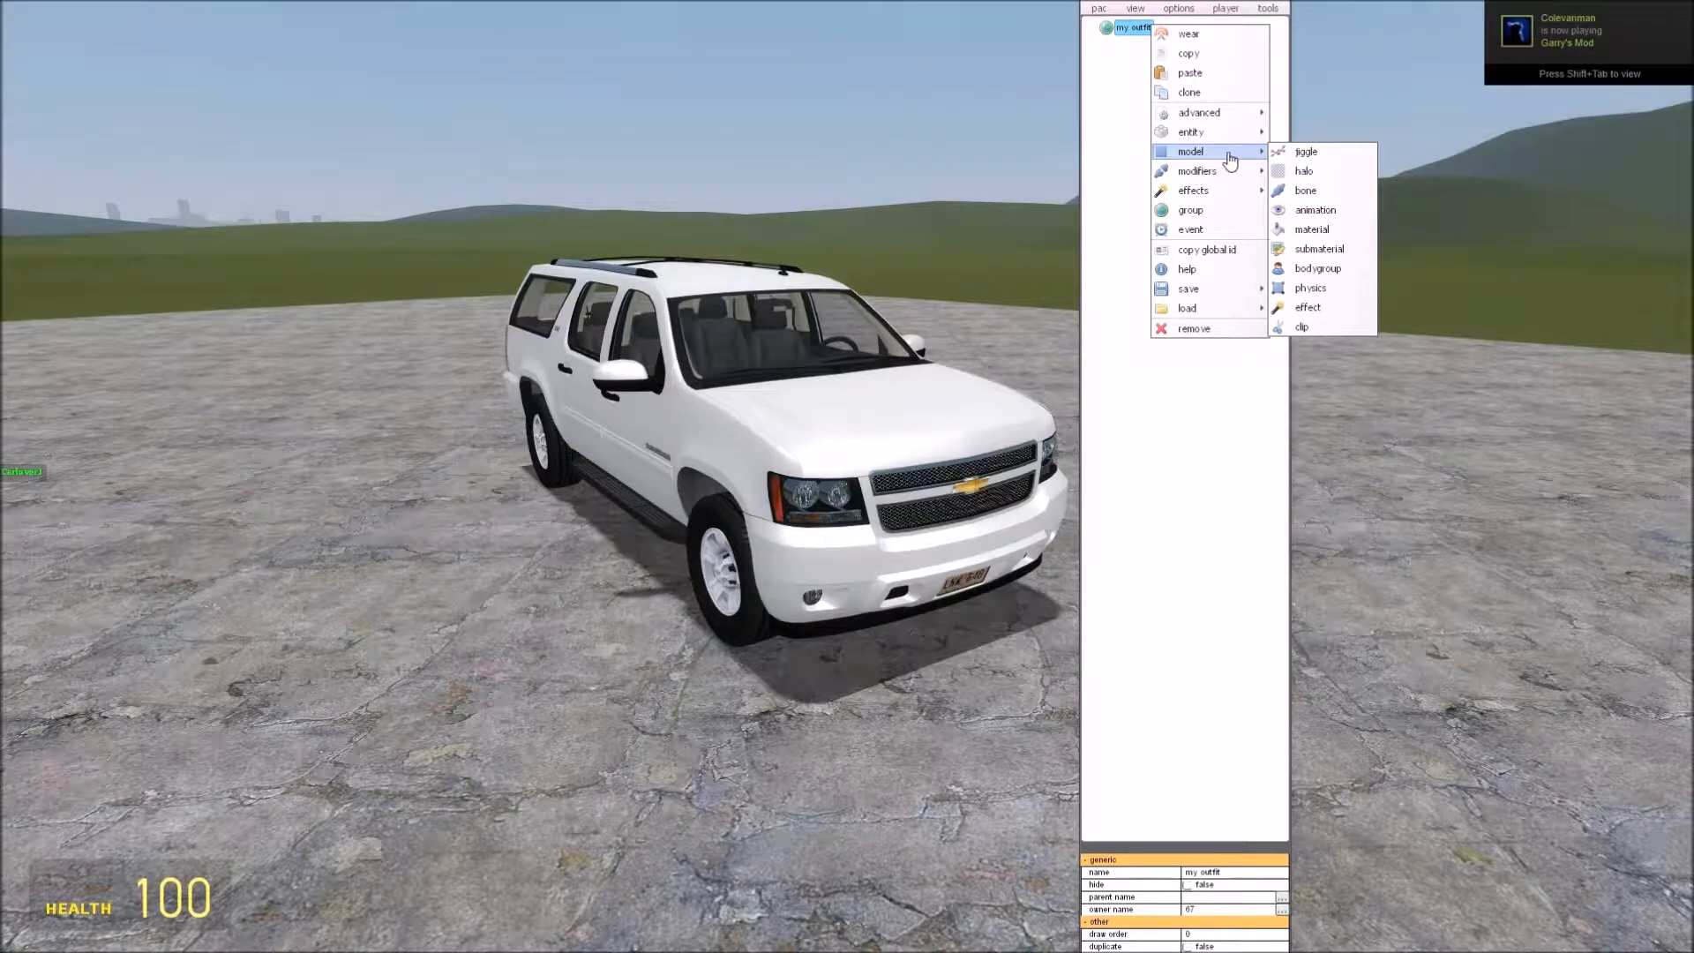
click(1316, 268)
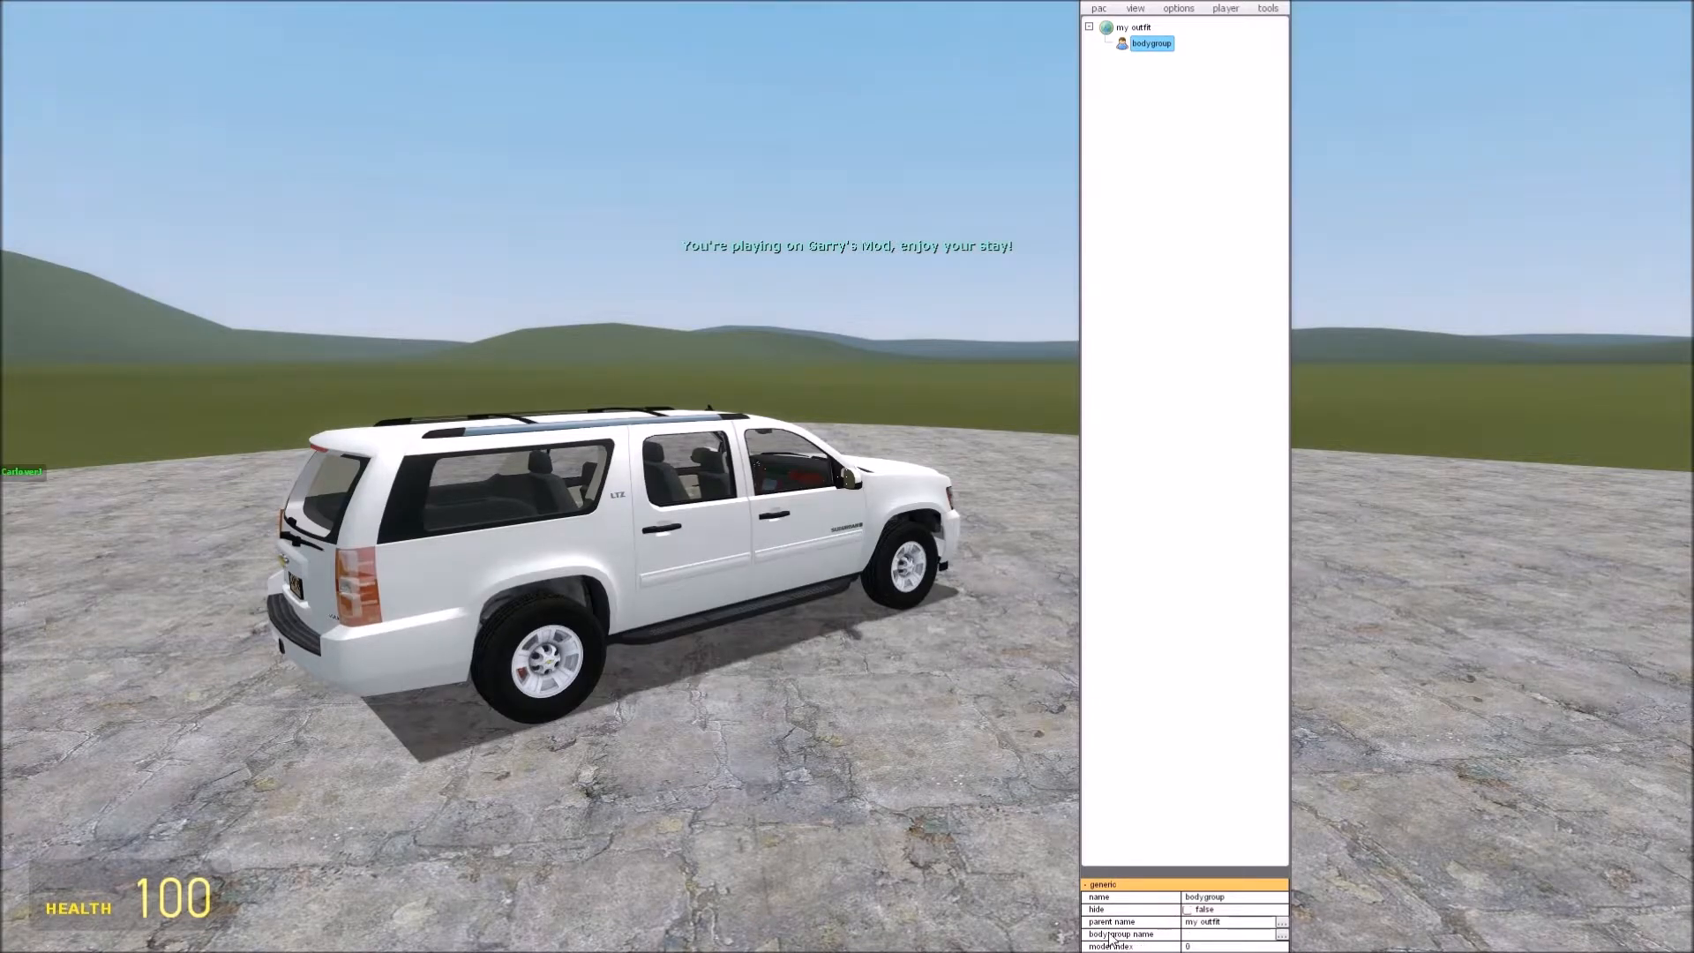
Step: Set the bodygroup name to 'wheels' from the Bodygroup Names list
click(1281, 935)
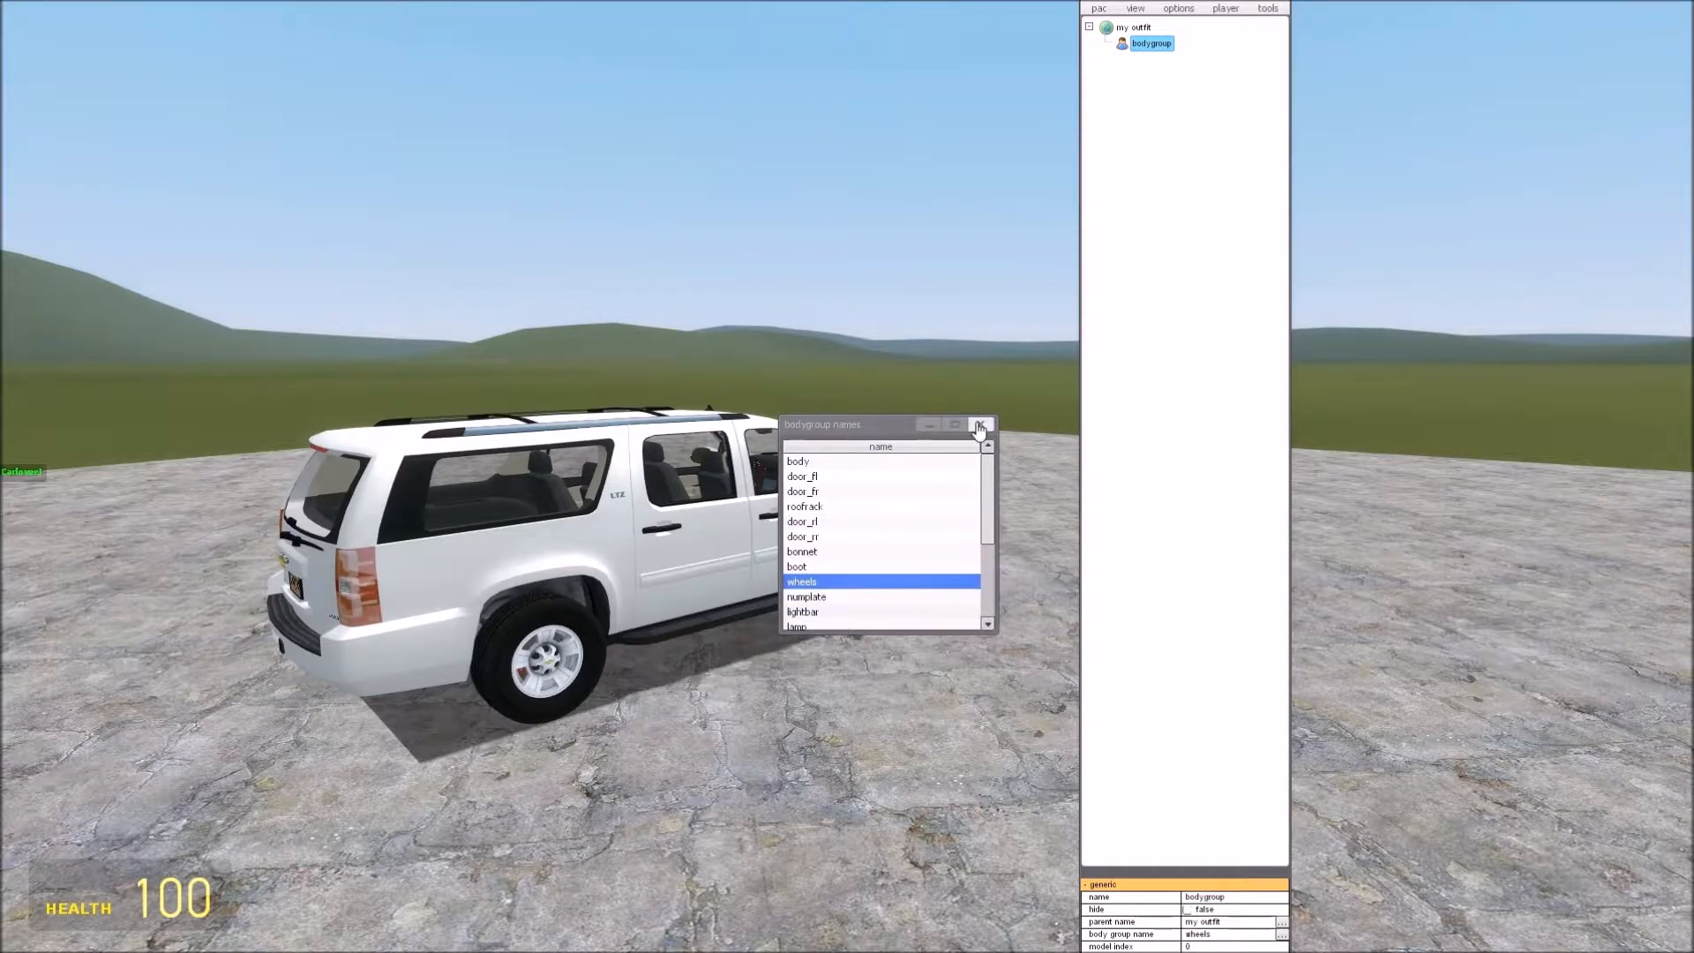
click(978, 423)
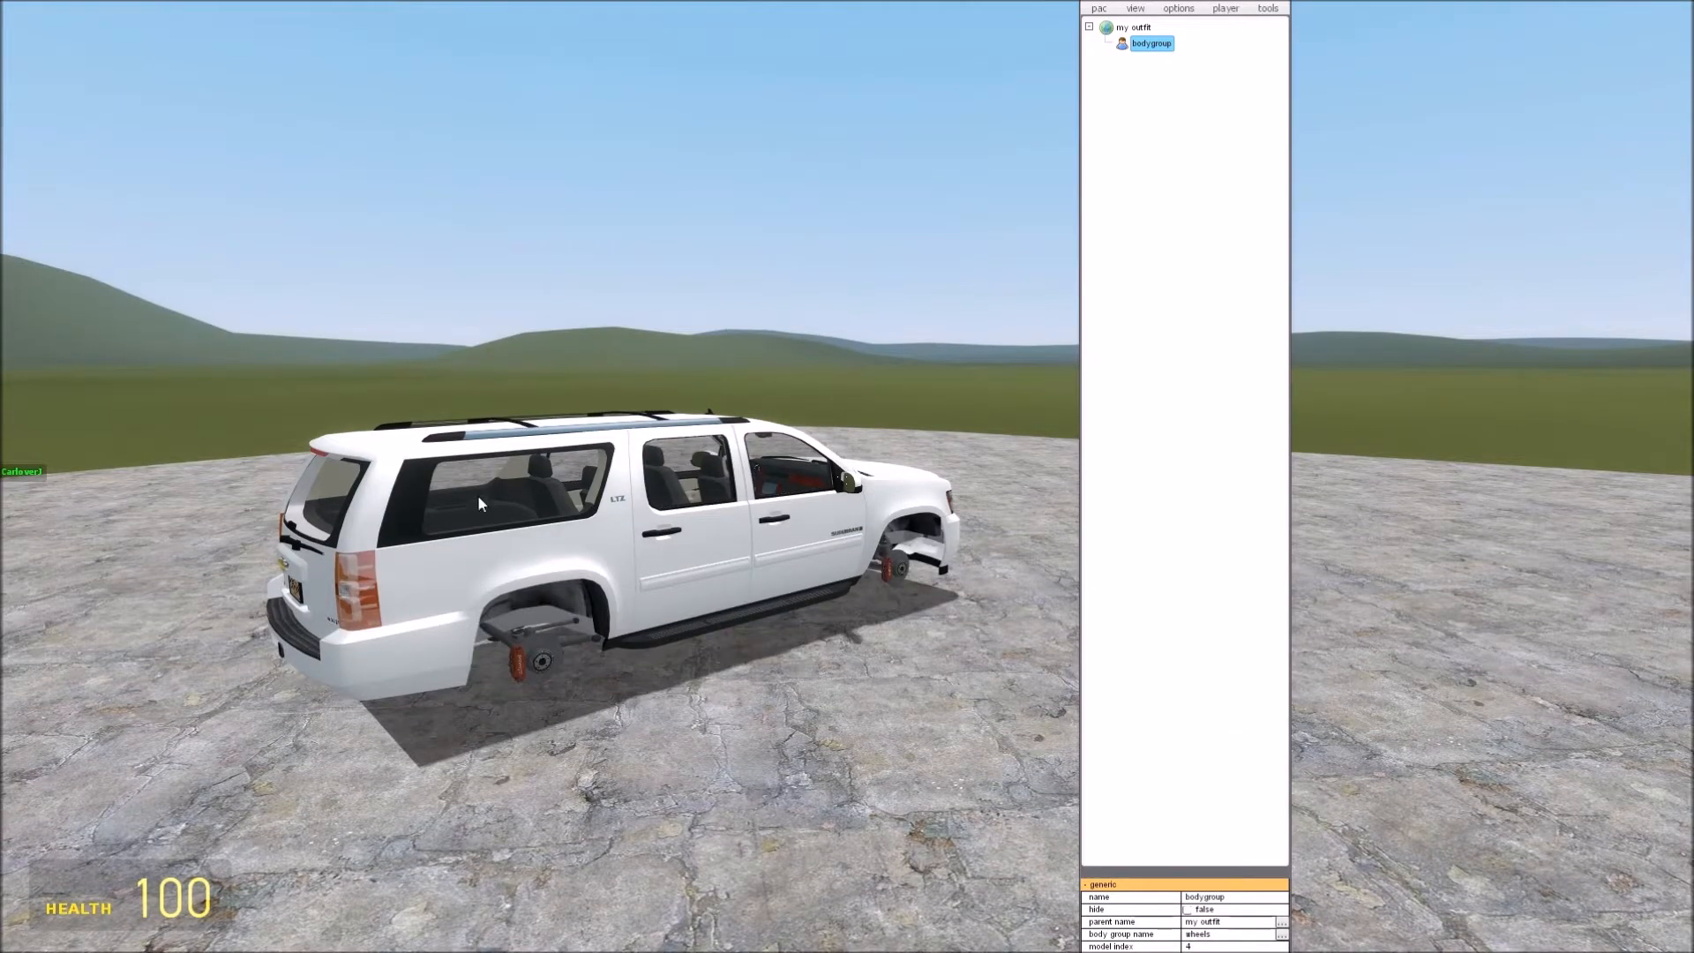
mouse_move(918, 805)
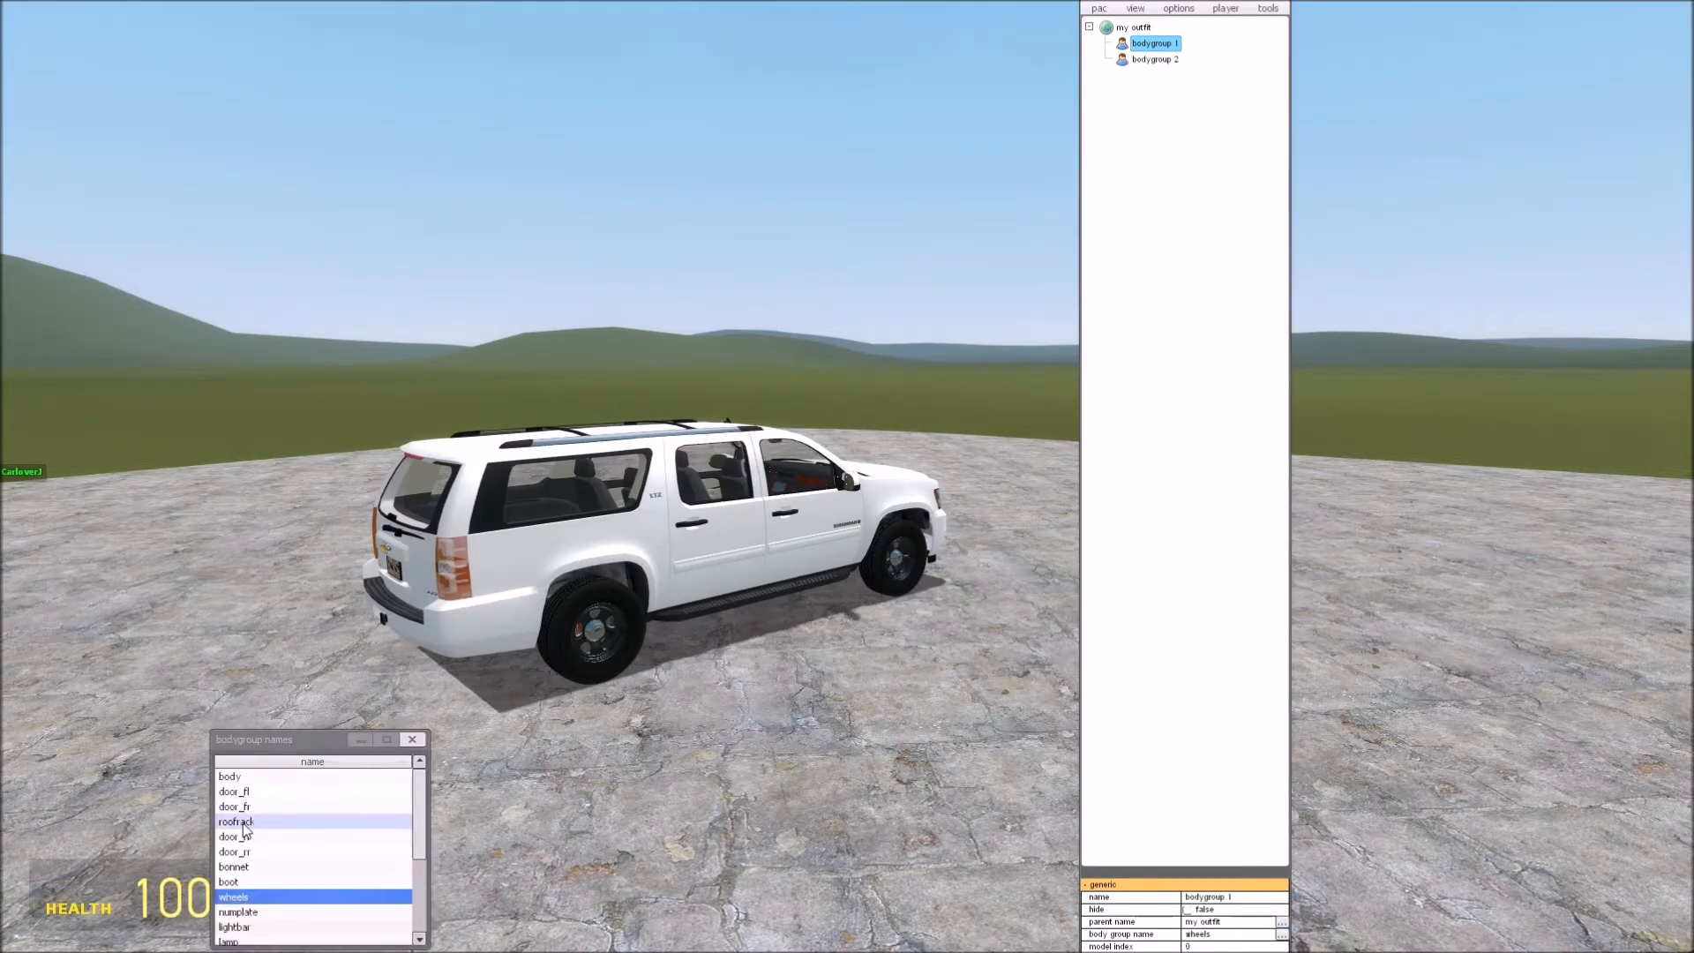
Step: Select 'boot' as the bodygroup for bodygroup 1
click(230, 881)
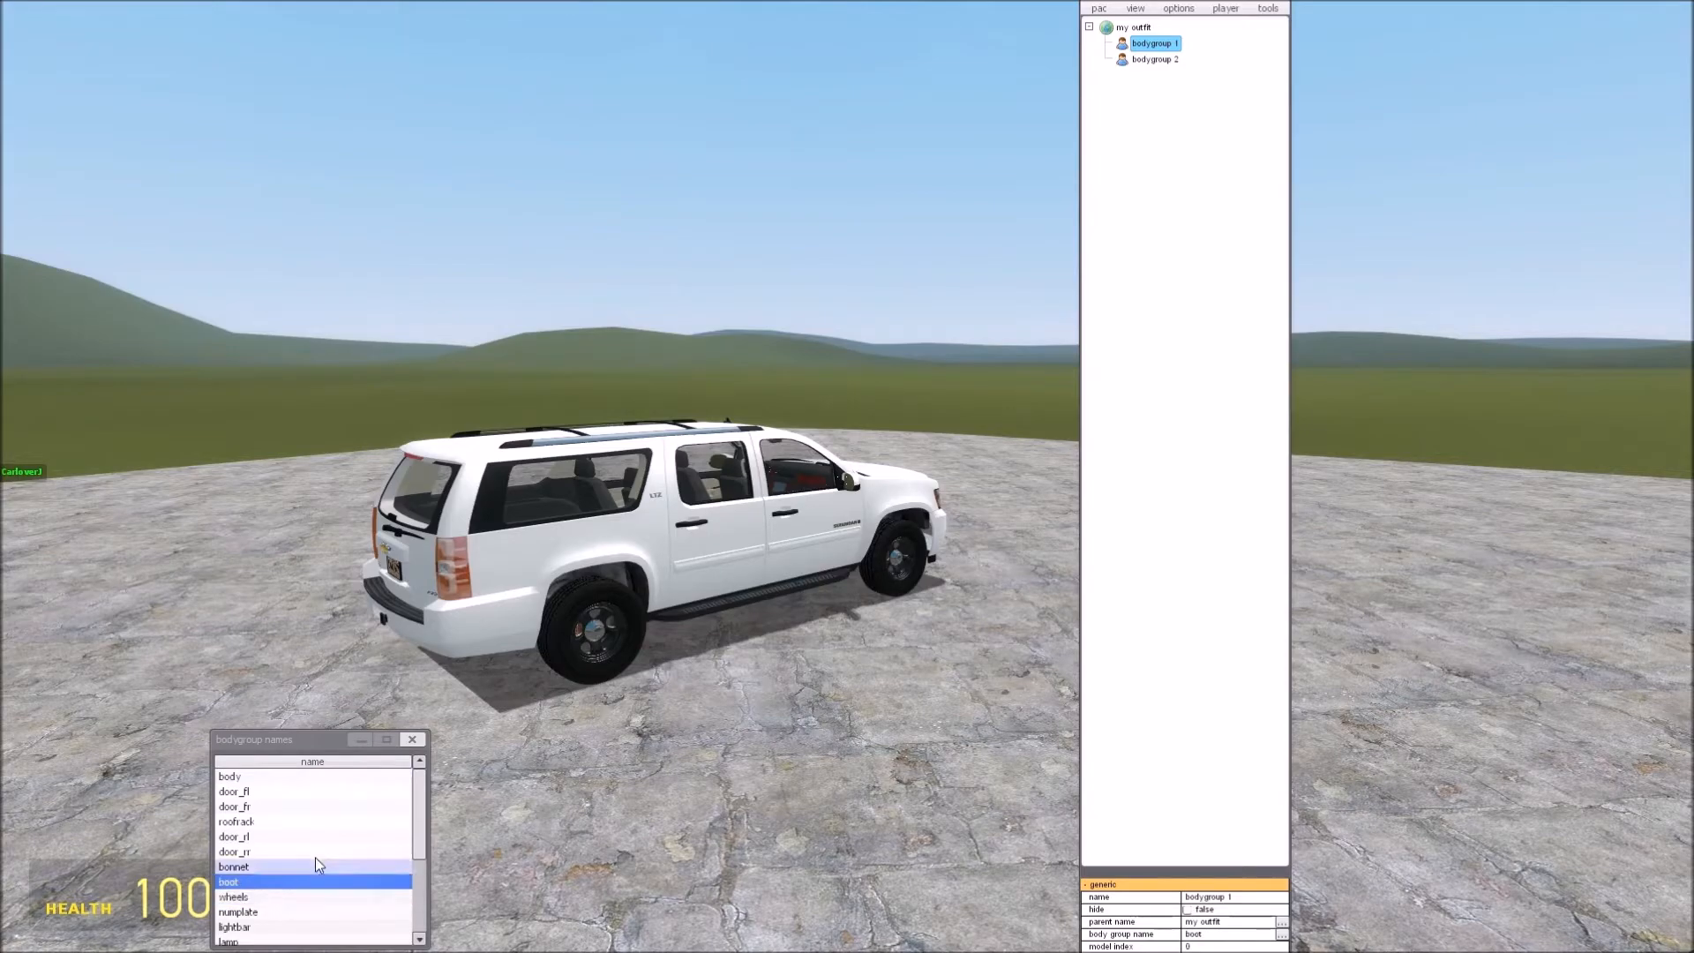